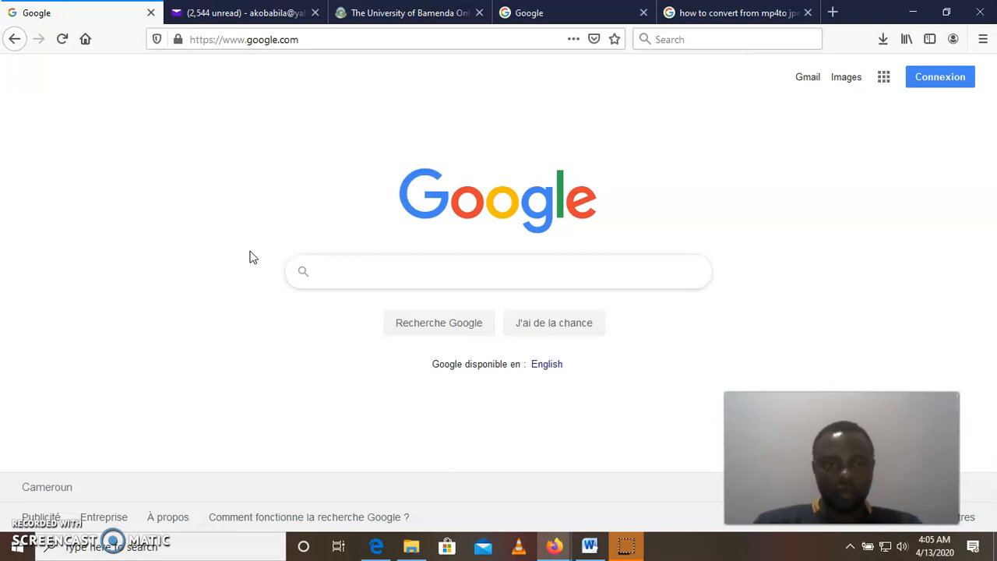
Step: Load unibaonlinelearning.net from the address bar to reach the University of Bamenda site
{"action": "left_click", "coordinate": [499, 271]}
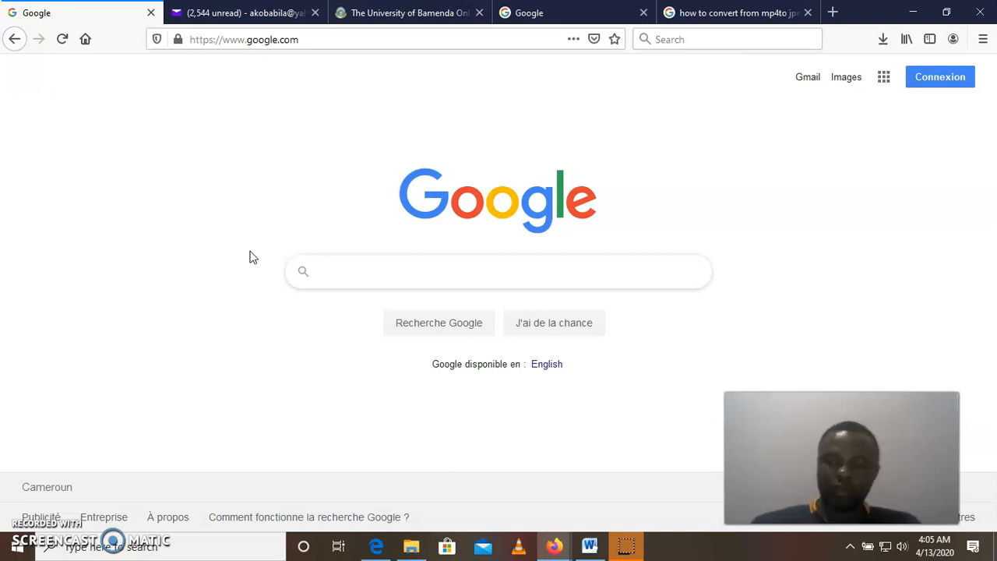
{"action": "mouse_move", "coordinate": [335, 196]}
{"action": "type", "text": "www.uniba"}
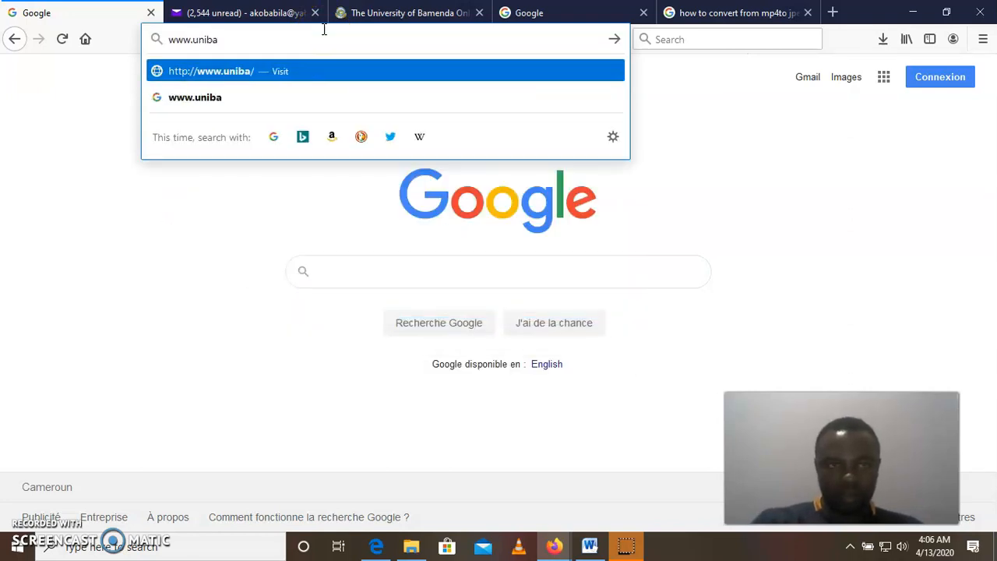
{"action": "type", "text": "o"}
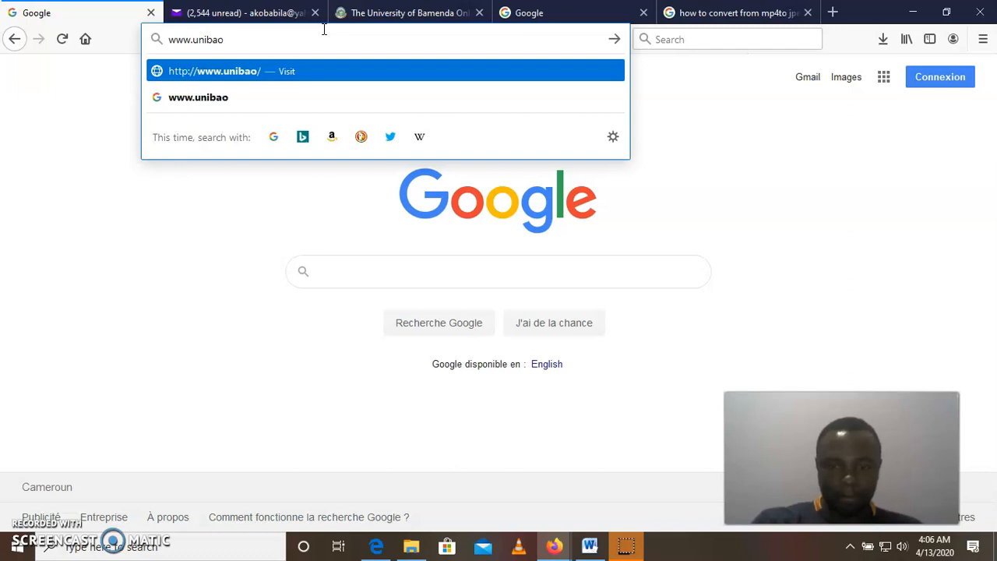
{"action": "type", "text": "nlinele"}
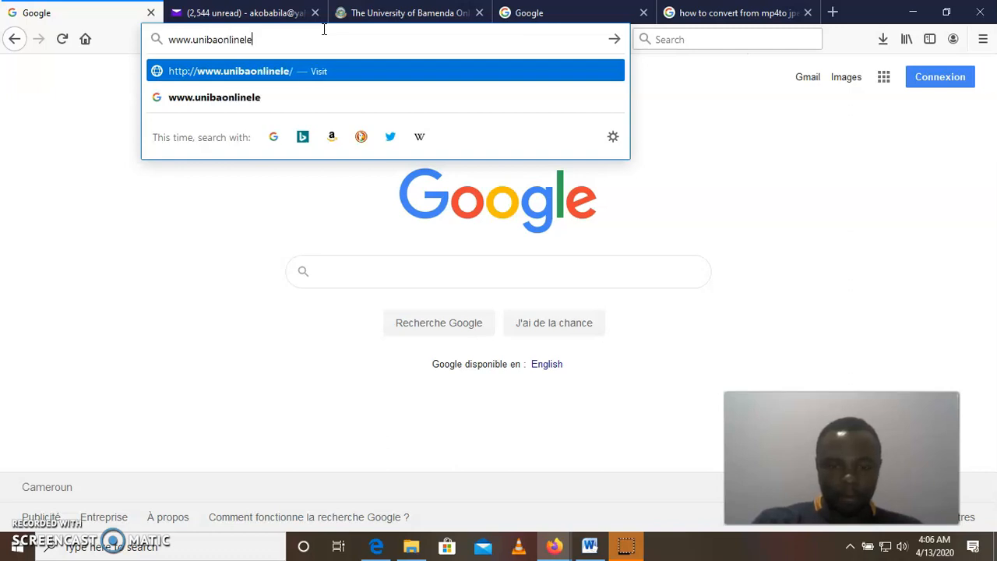
{"action": "type", "text": "a"}
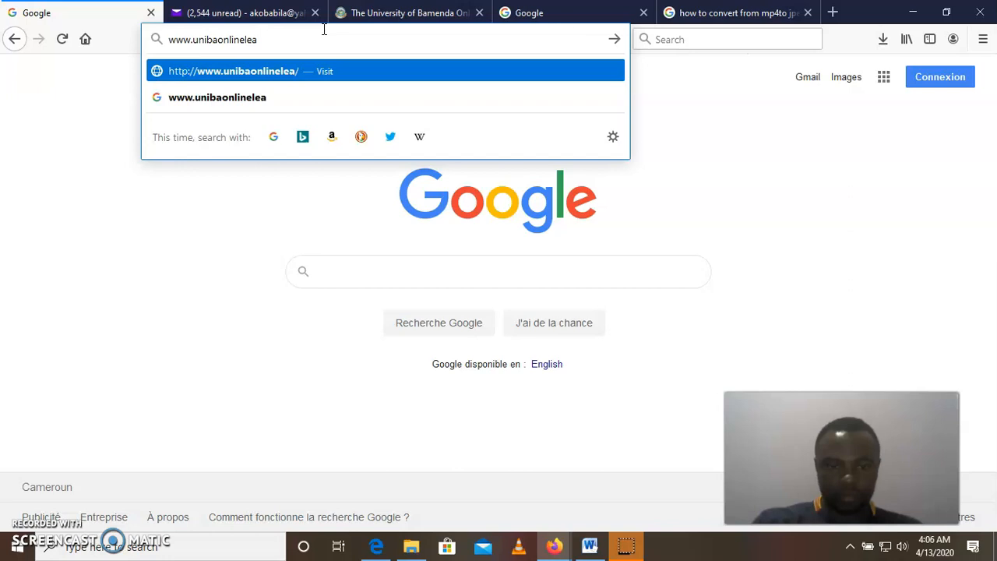
{"action": "type", "text": "rning.net"}
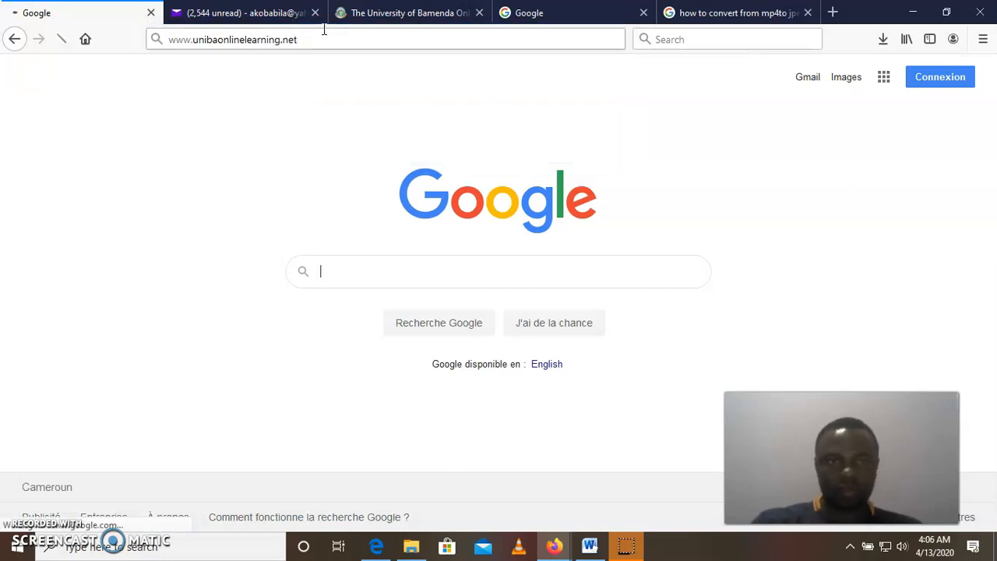
{"action": "key", "text": "Return"}
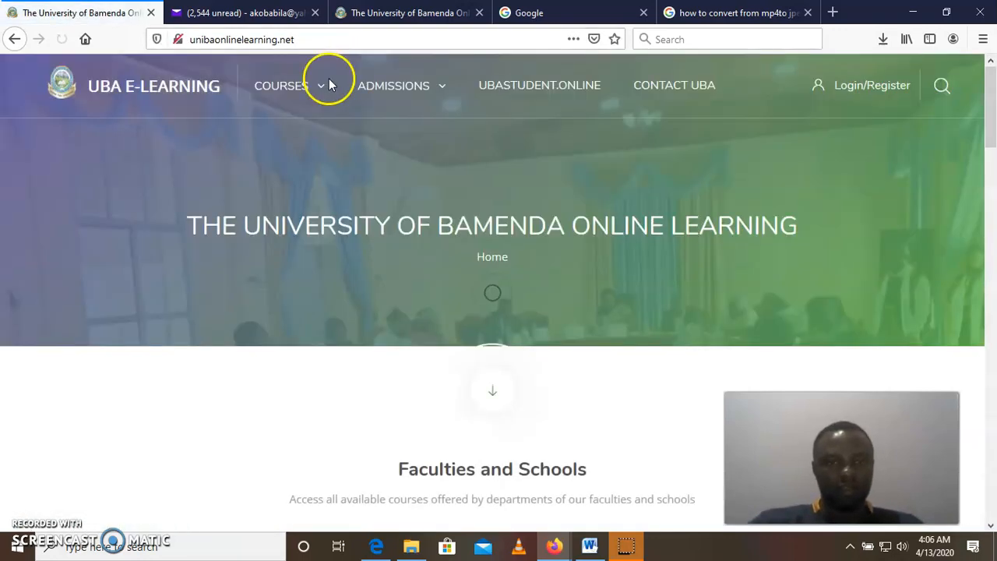
{"action": "mouse_move", "coordinate": [873, 84]}
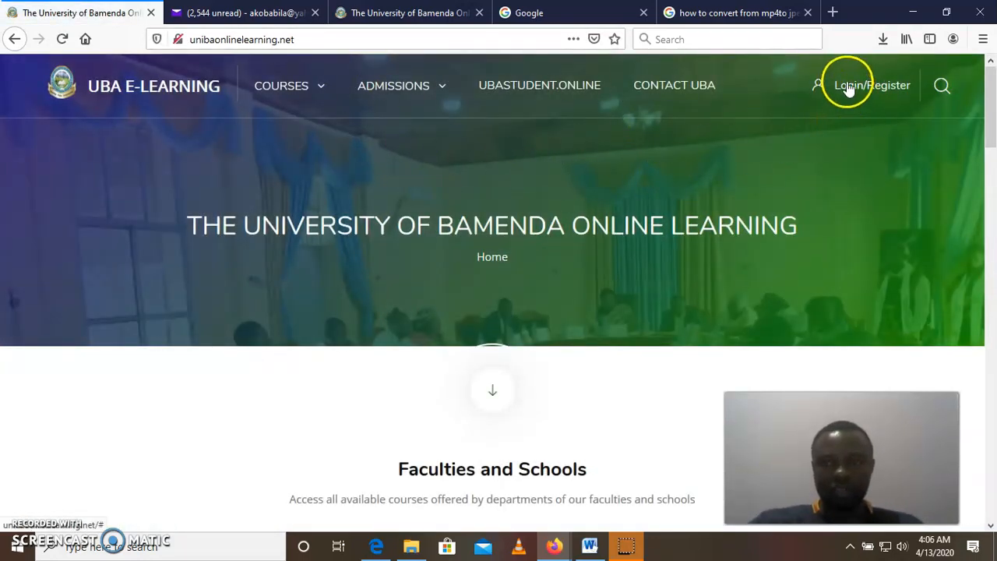
{"action": "mouse_move", "coordinate": [856, 87]}
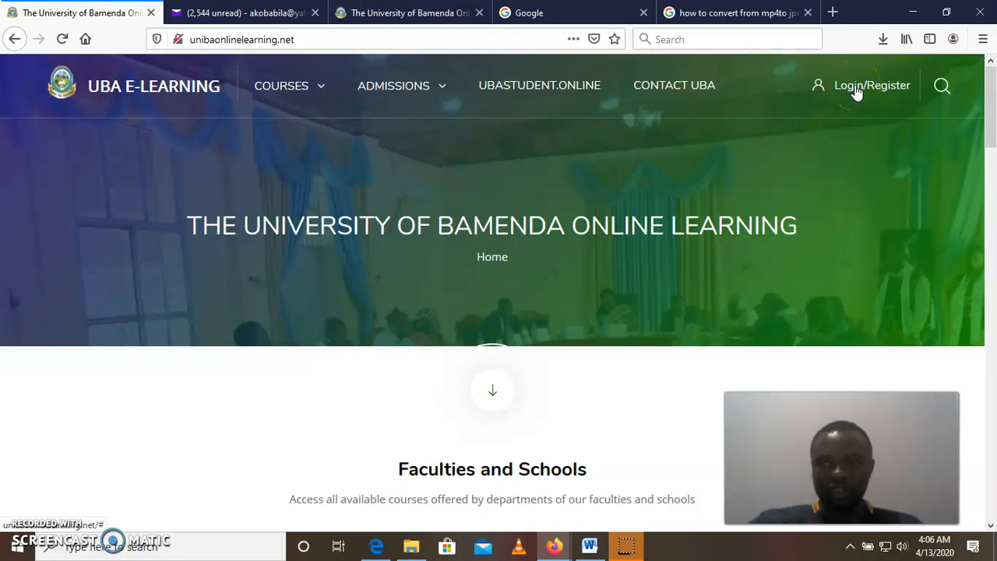
Step: Start creating a new account from the Login/Register dialog
{"action": "left_click", "coordinate": [872, 84]}
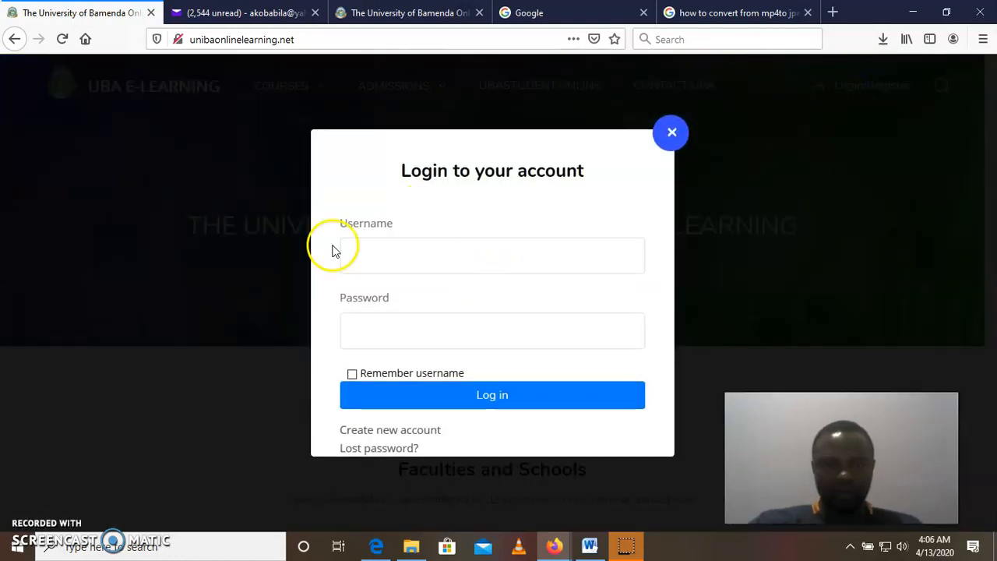
{"action": "mouse_move", "coordinate": [405, 439]}
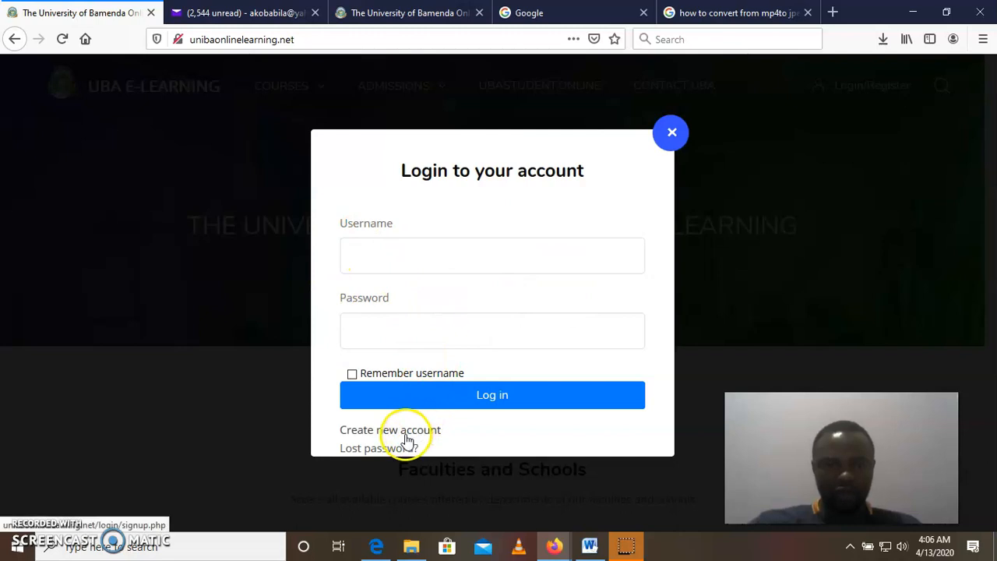
{"action": "left_click", "coordinate": [389, 430]}
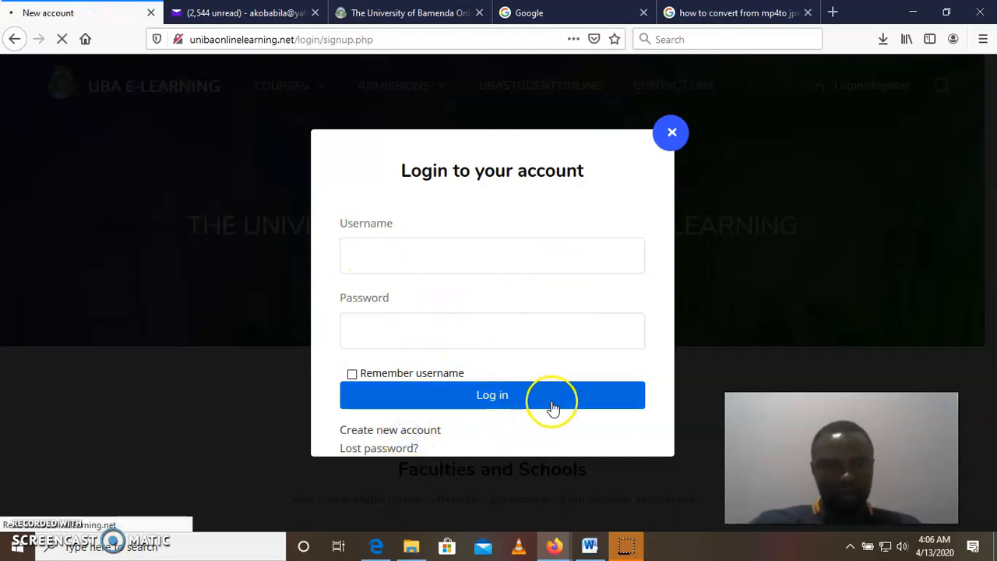
Step: Scroll the New account form to its Create my new account button, then show the Yahoo Mail inbox
{"action": "left_click", "coordinate": [389, 430]}
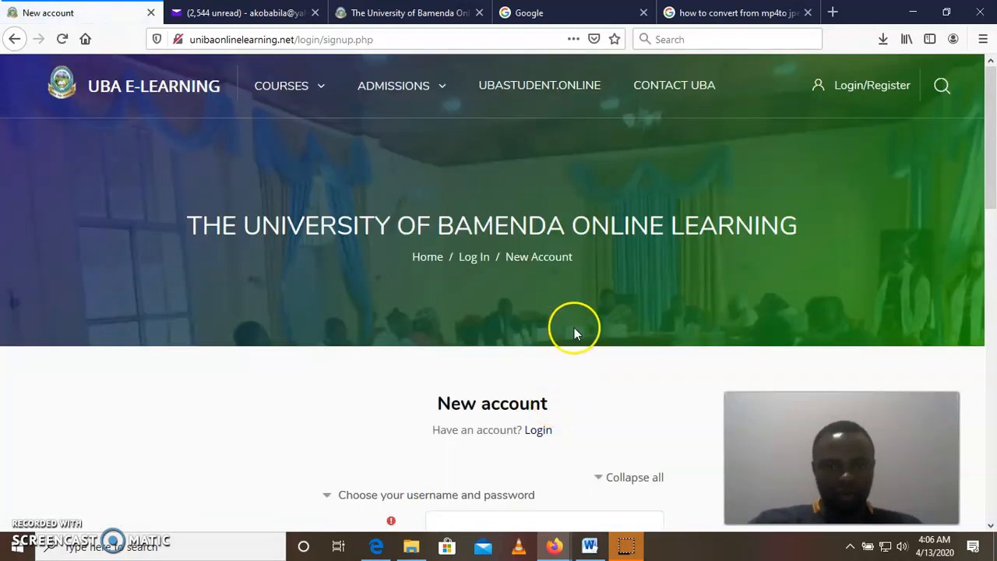
{"action": "scroll", "scroll_direction": "down", "scroll_amount": 3}
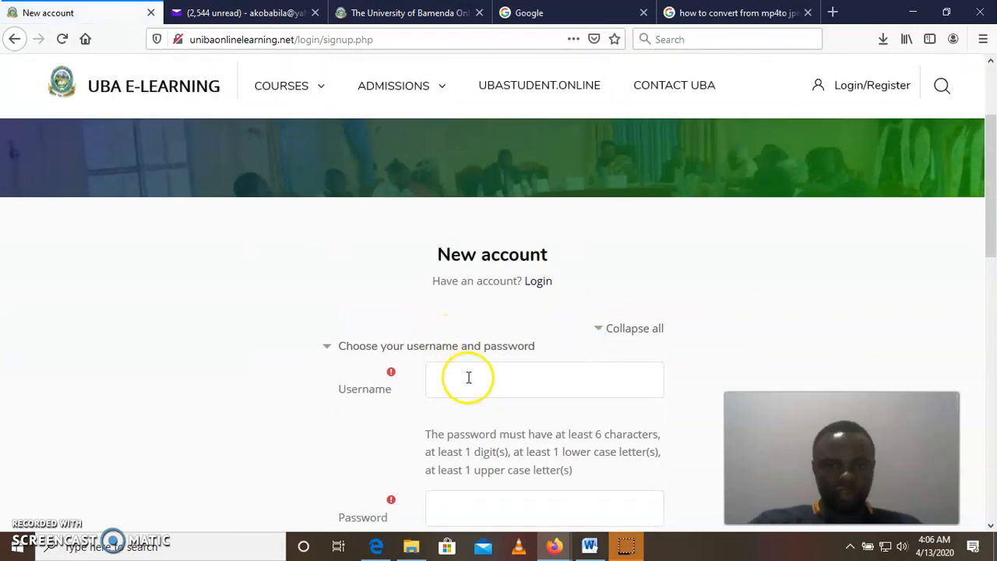
{"action": "scroll", "scroll_direction": "down", "scroll_amount": 3}
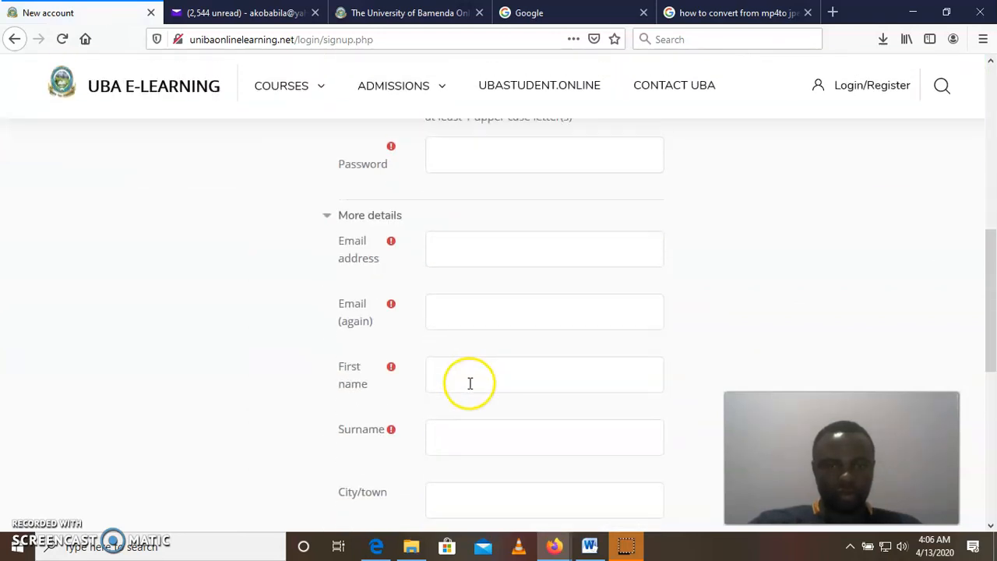
{"action": "scroll", "scroll_direction": "down", "scroll_amount": 3}
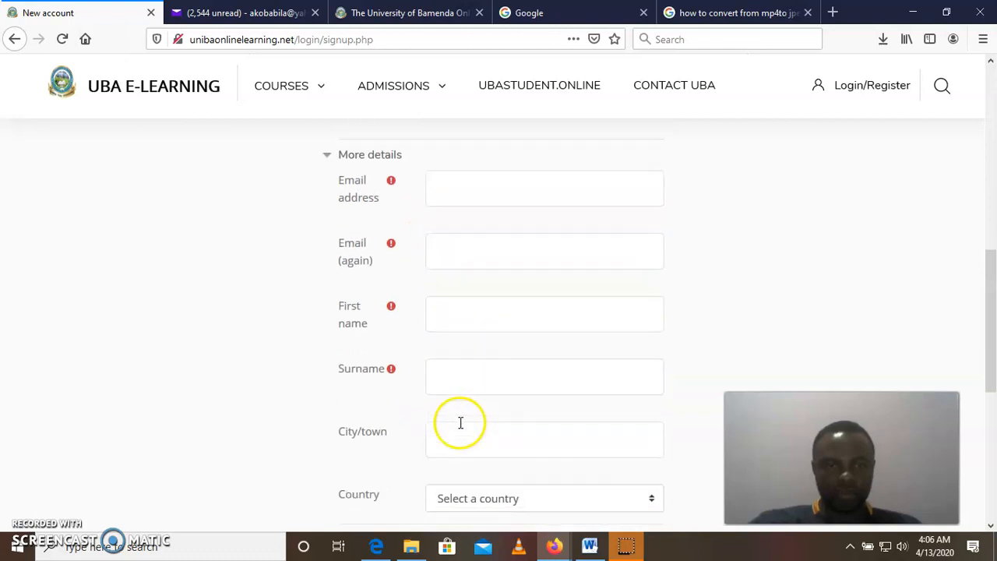
{"action": "scroll", "scroll_direction": "down", "scroll_amount": 3}
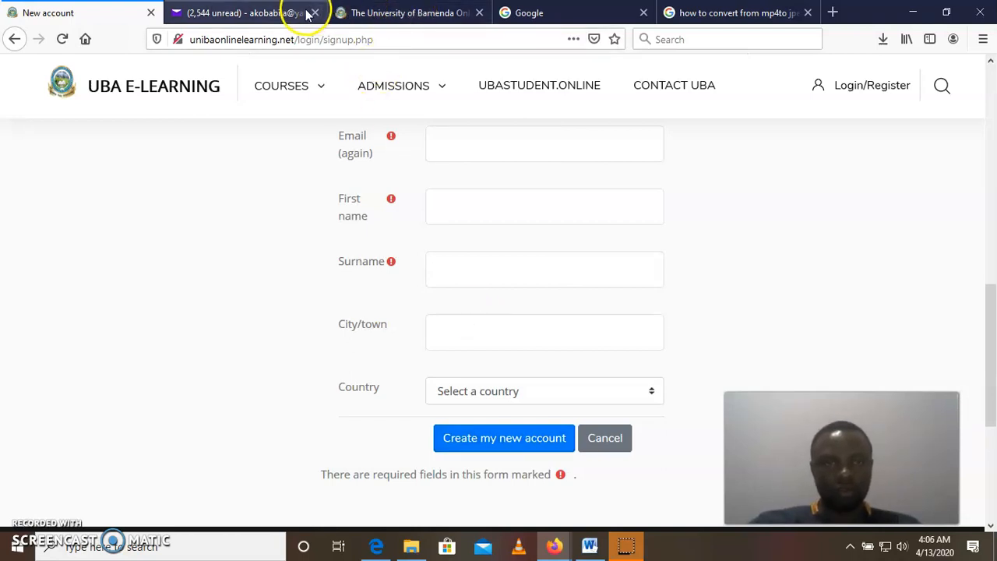
{"action": "left_click", "coordinate": [246, 12]}
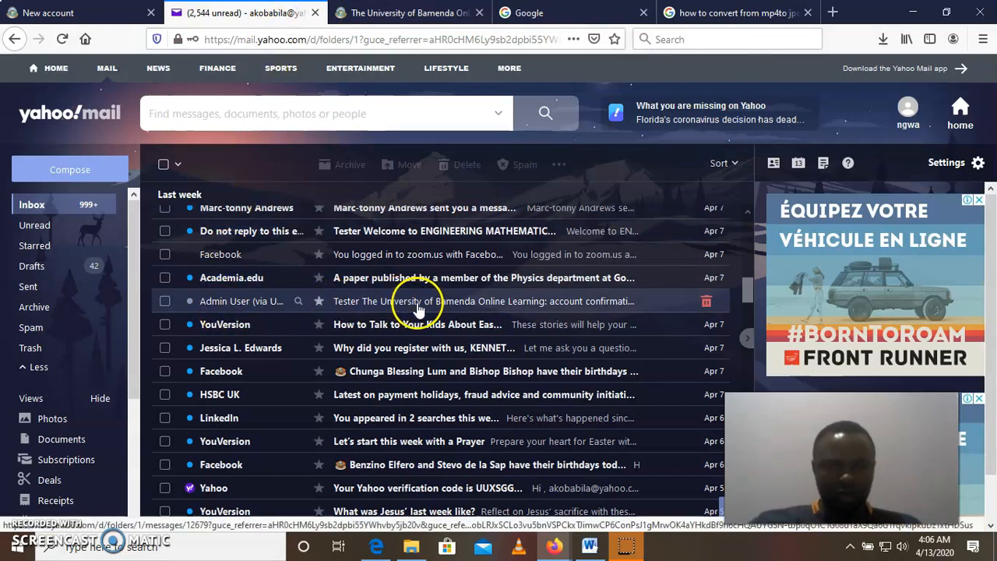
Step: Copy the confirmation link from the University of Bamenda Online Learning email
{"action": "left_click", "coordinate": [483, 300]}
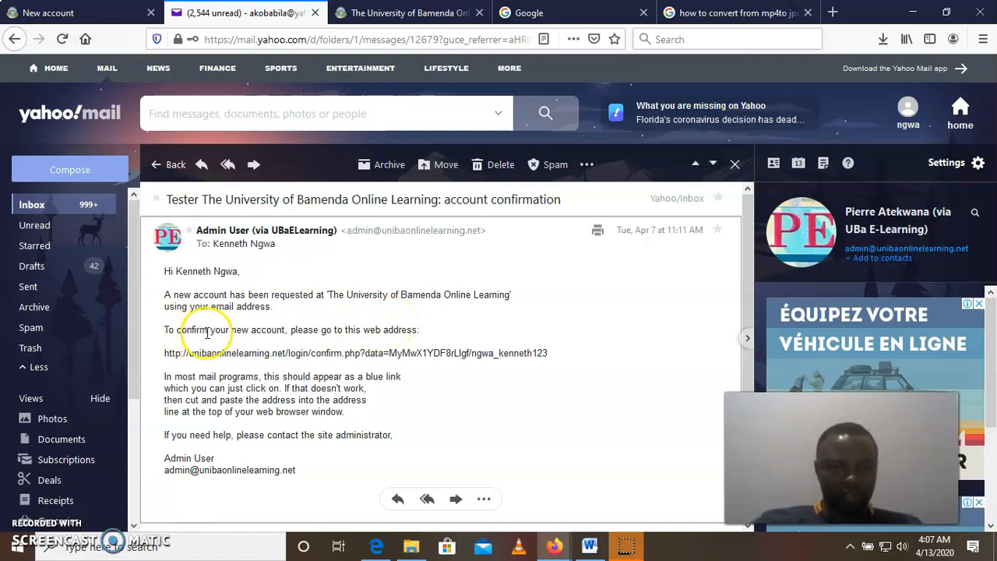
{"action": "mouse_move", "coordinate": [380, 327]}
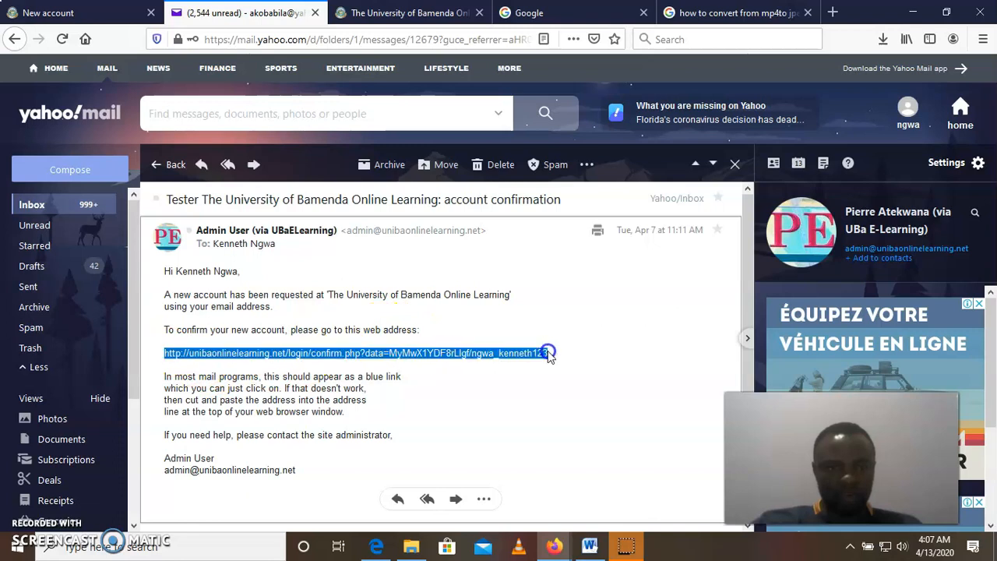
{"action": "right_click", "coordinate": [545, 352]}
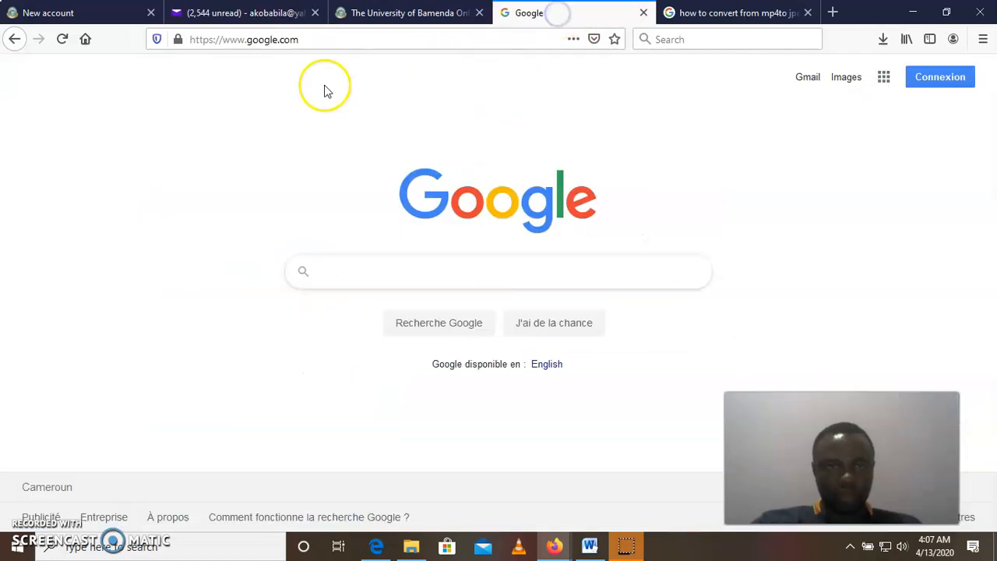
Step: Paste the confirmation link into the address bar and load it, seeing registration already confirmed
{"action": "right_click", "coordinate": [243, 39]}
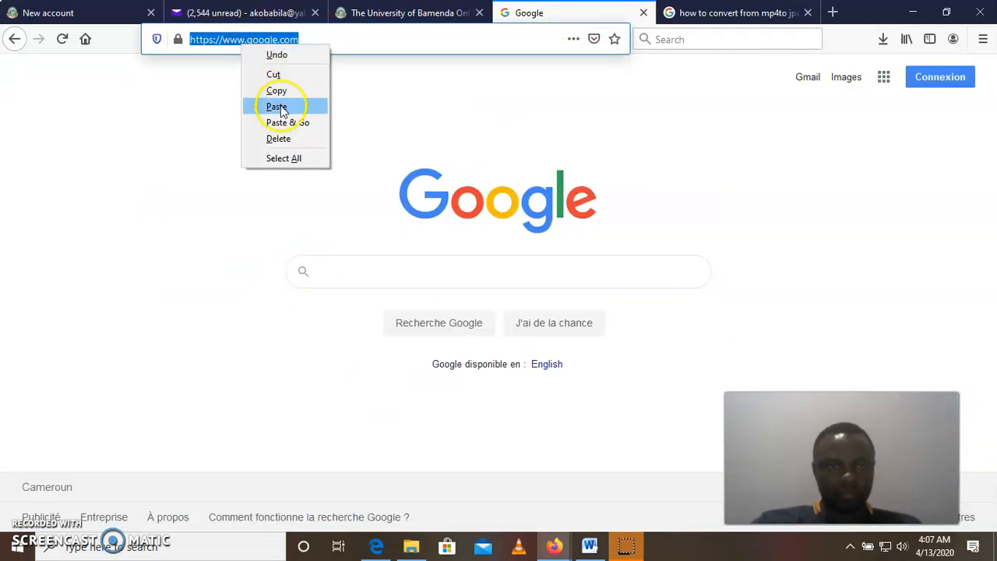
{"action": "left_click", "coordinate": [277, 106]}
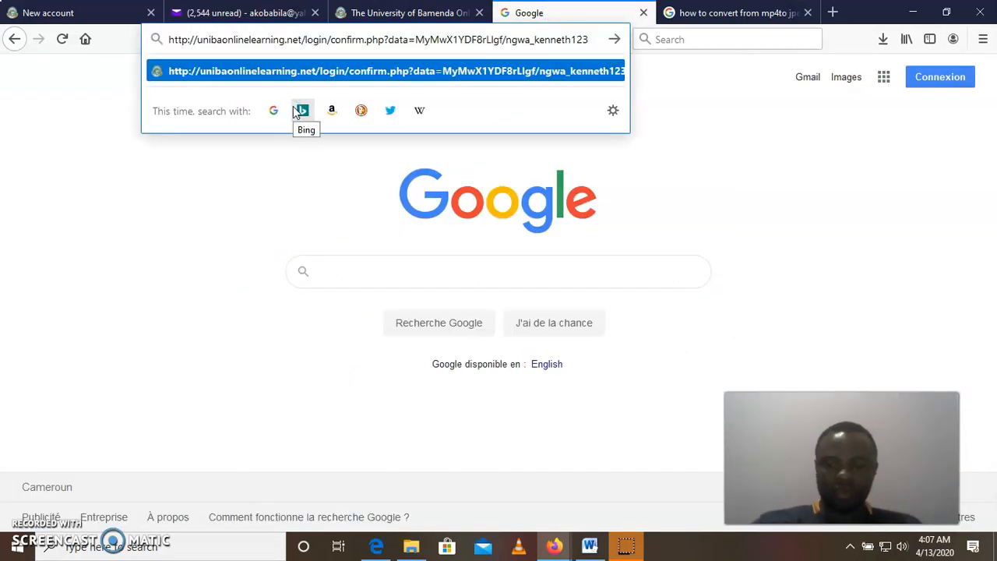
{"action": "left_click", "coordinate": [396, 72]}
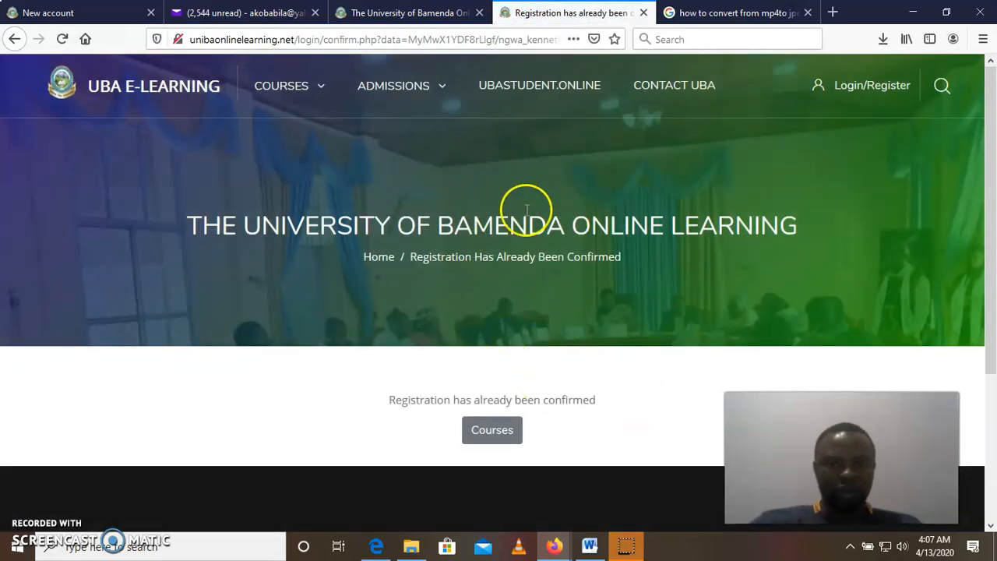
{"action": "mouse_move", "coordinate": [362, 265]}
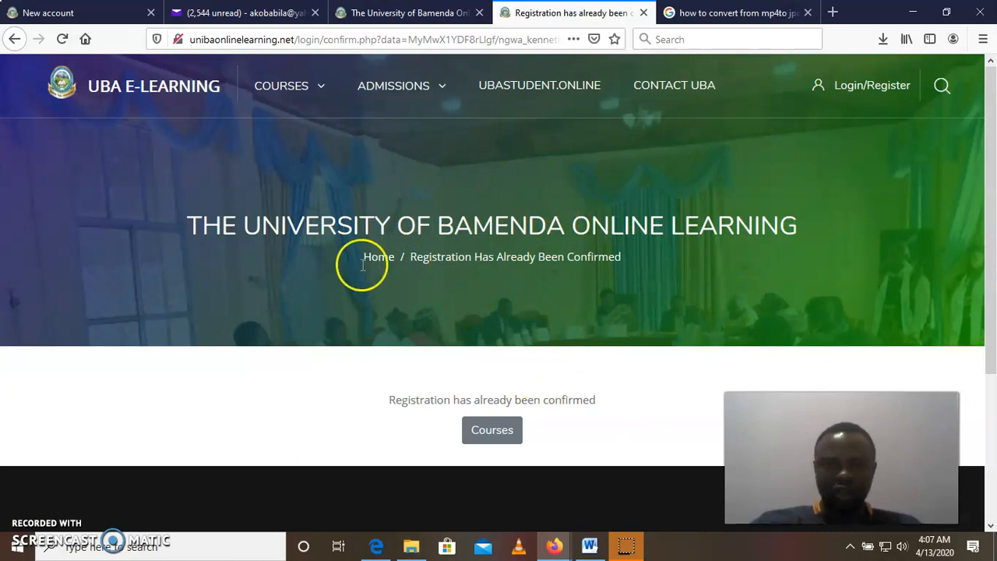
{"action": "mouse_move", "coordinate": [535, 284]}
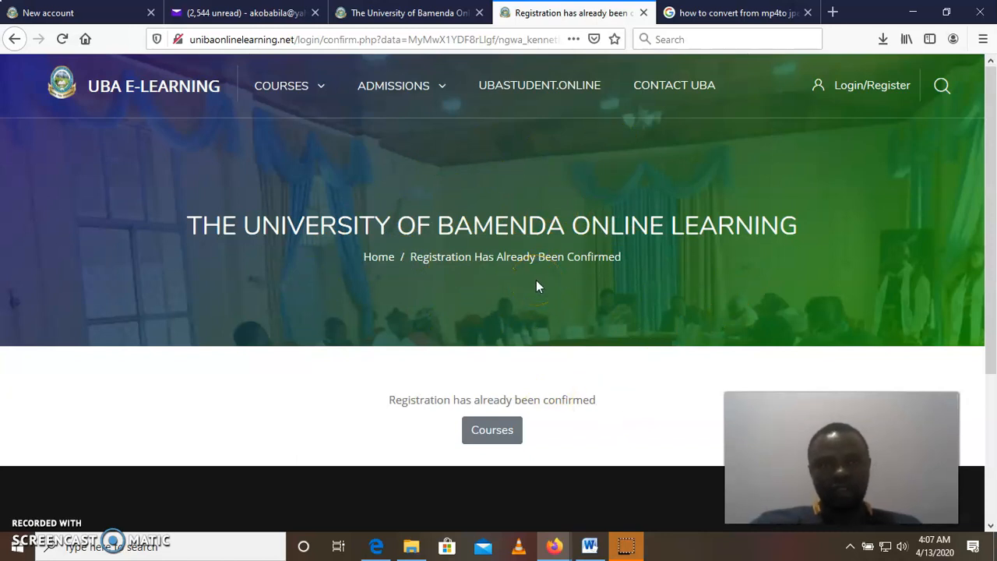
{"action": "mouse_move", "coordinate": [271, 39]}
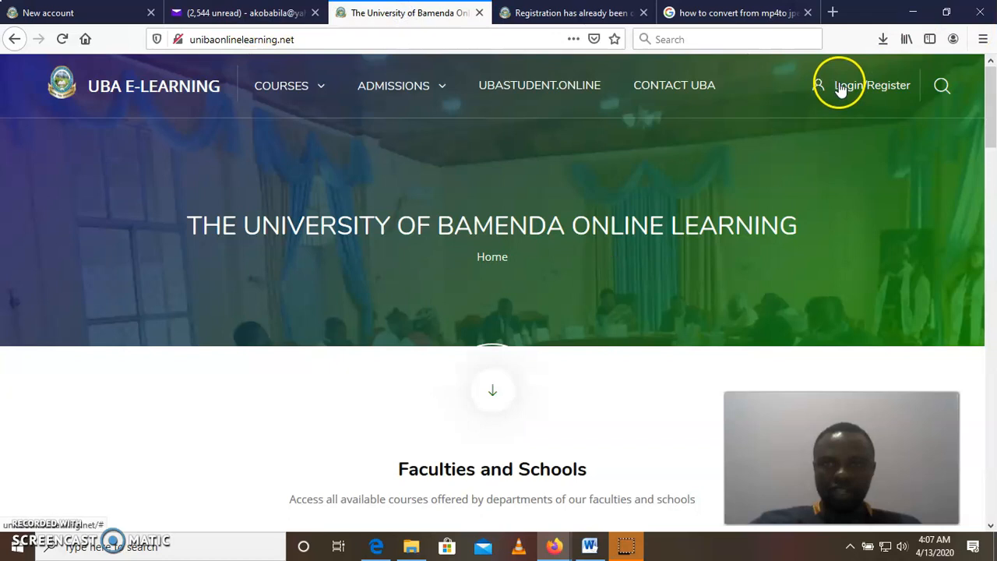
Step: Log in with the browser's saved username and password for the new student account
{"action": "left_click", "coordinate": [847, 84]}
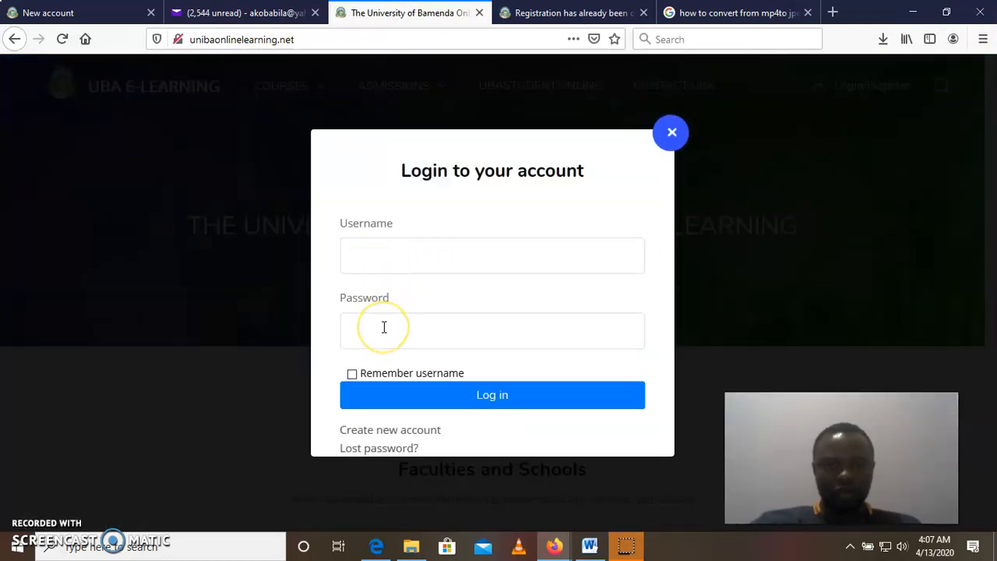
{"action": "left_click", "coordinate": [492, 255]}
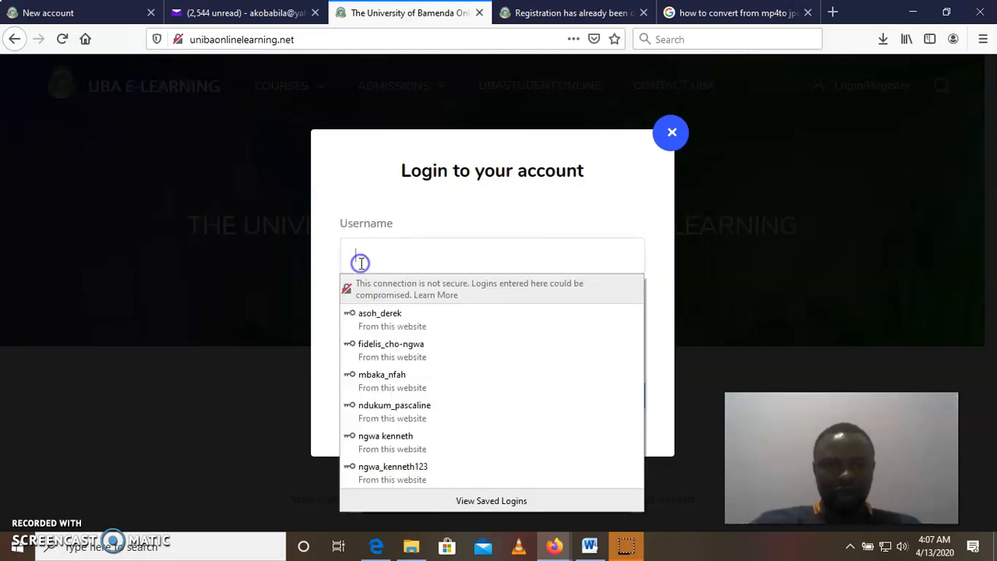
{"action": "left_click", "coordinate": [392, 466]}
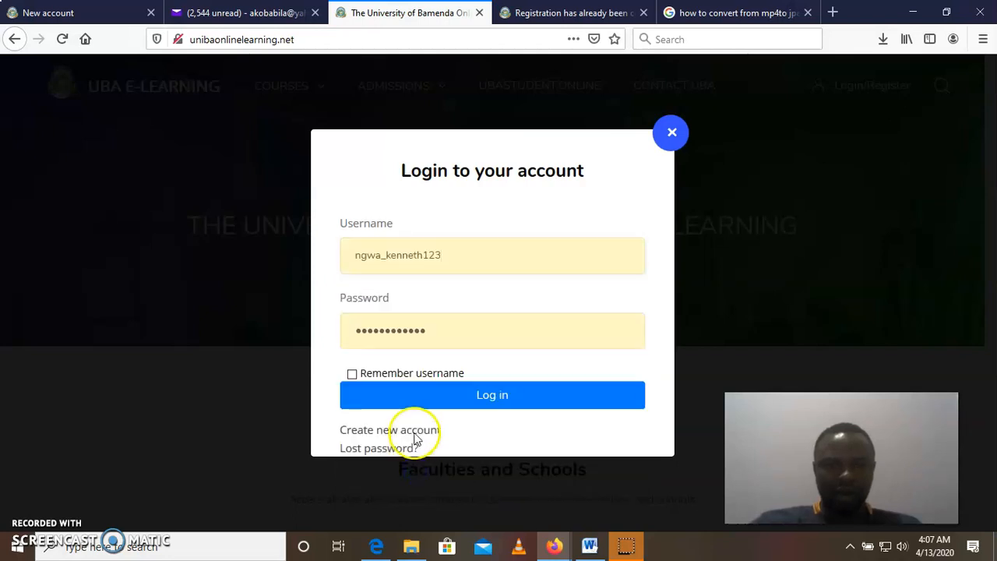
{"action": "left_click", "coordinate": [493, 396]}
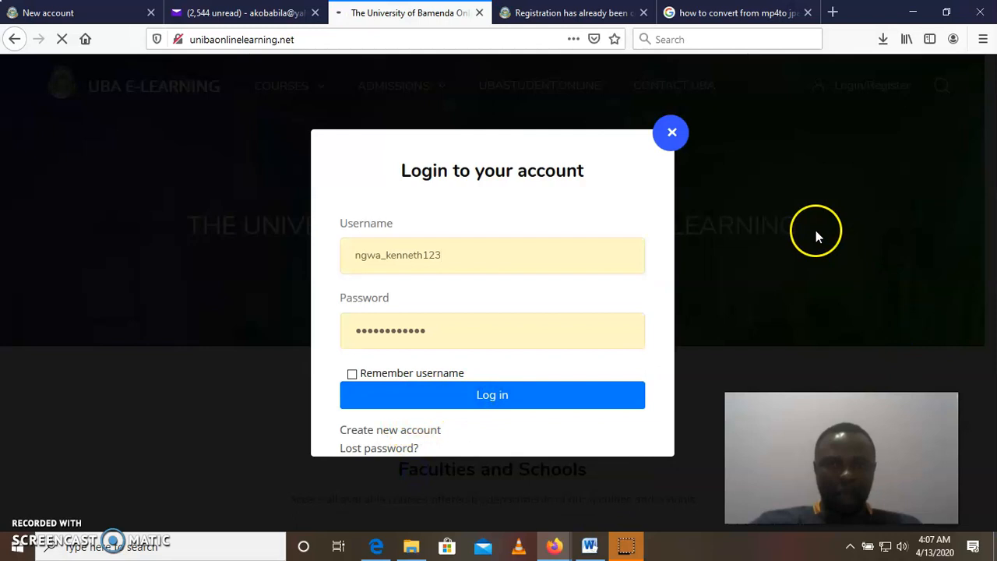
{"action": "mouse_move", "coordinate": [816, 236]}
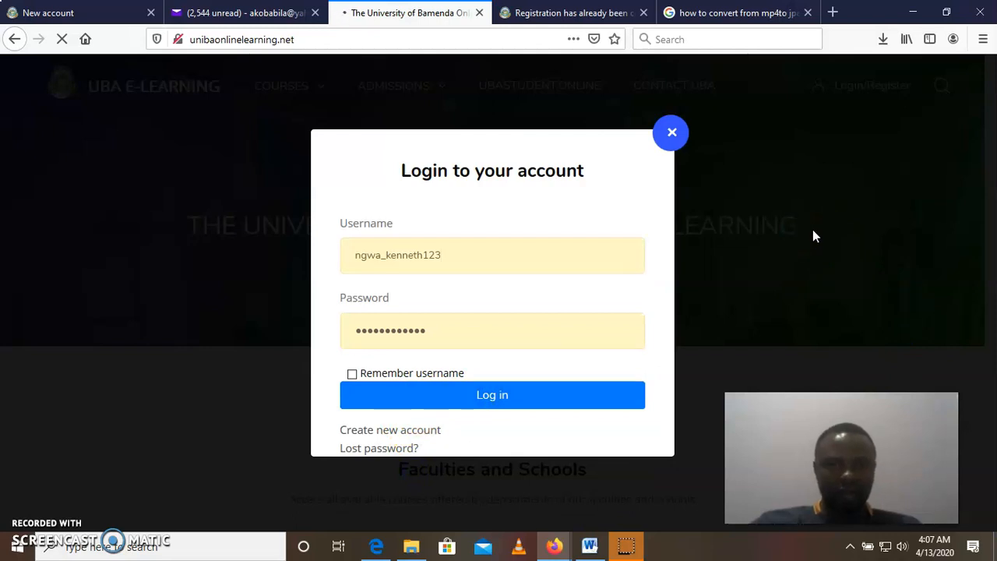
{"action": "left_click", "coordinate": [492, 394]}
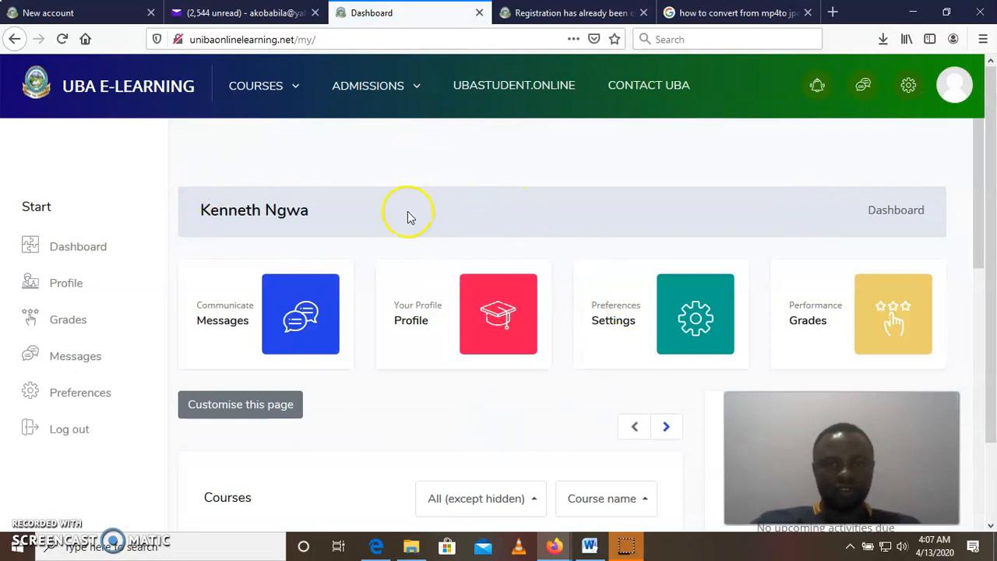
{"action": "mouse_move", "coordinate": [598, 293]}
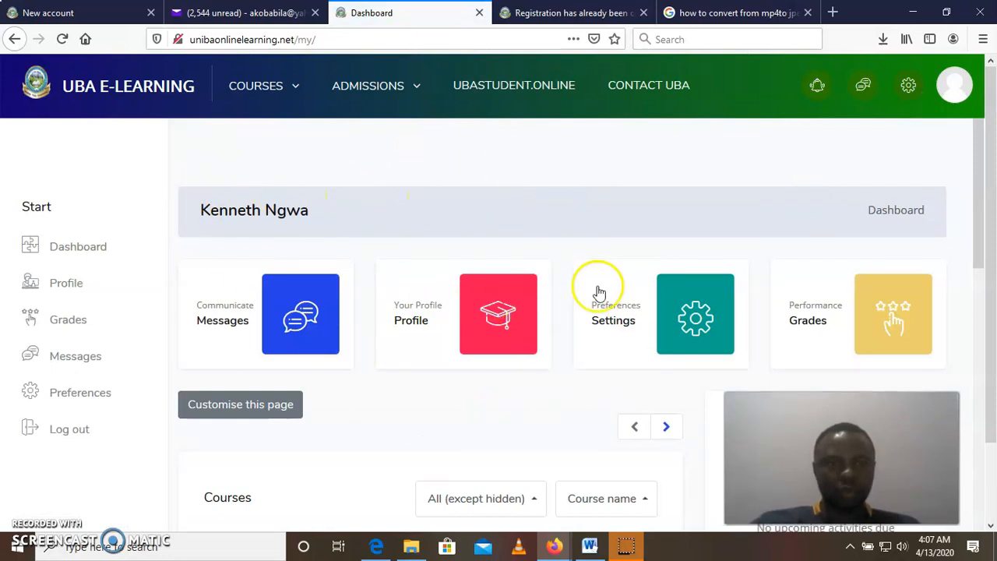
{"action": "mouse_move", "coordinate": [299, 315]}
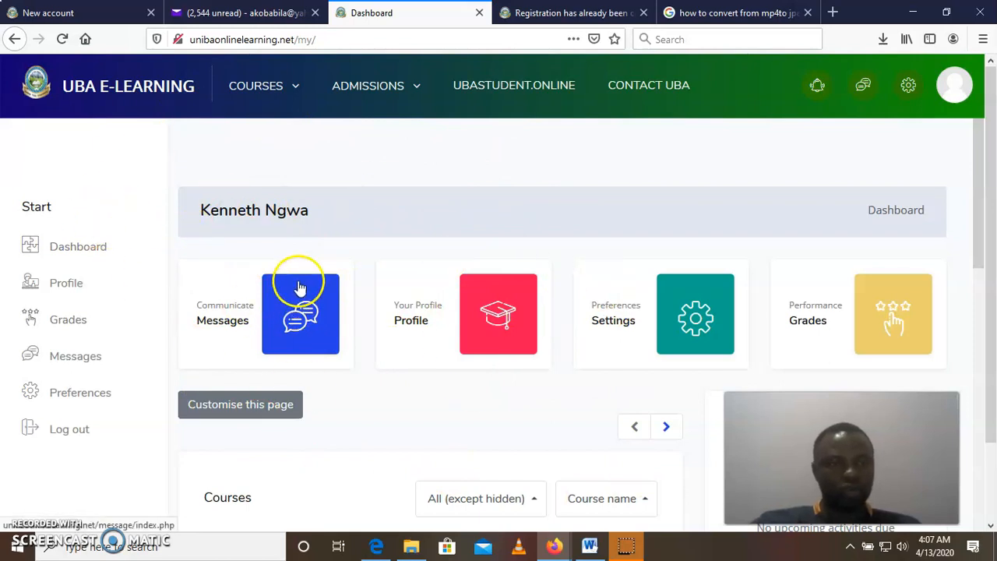
{"action": "mouse_move", "coordinate": [75, 499]}
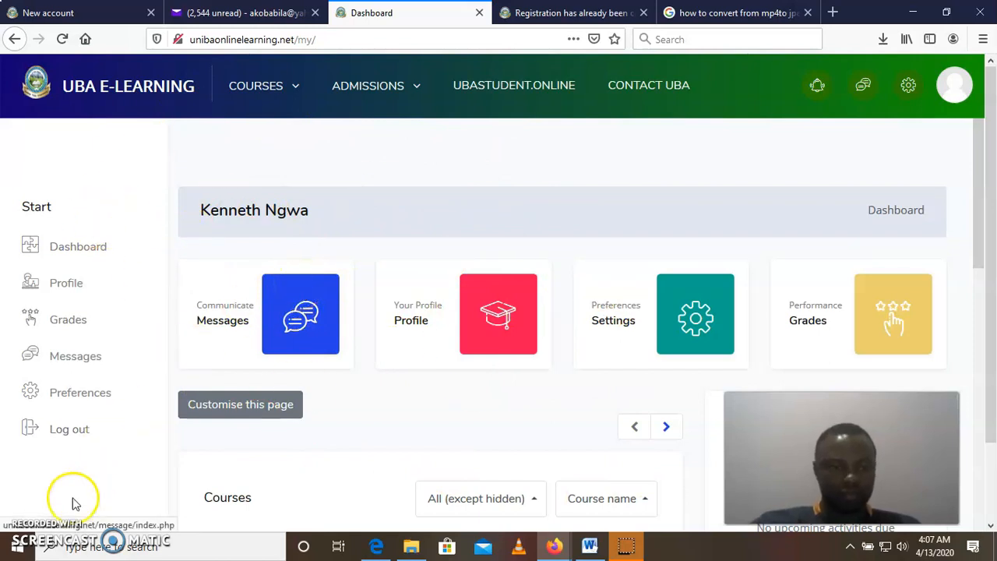